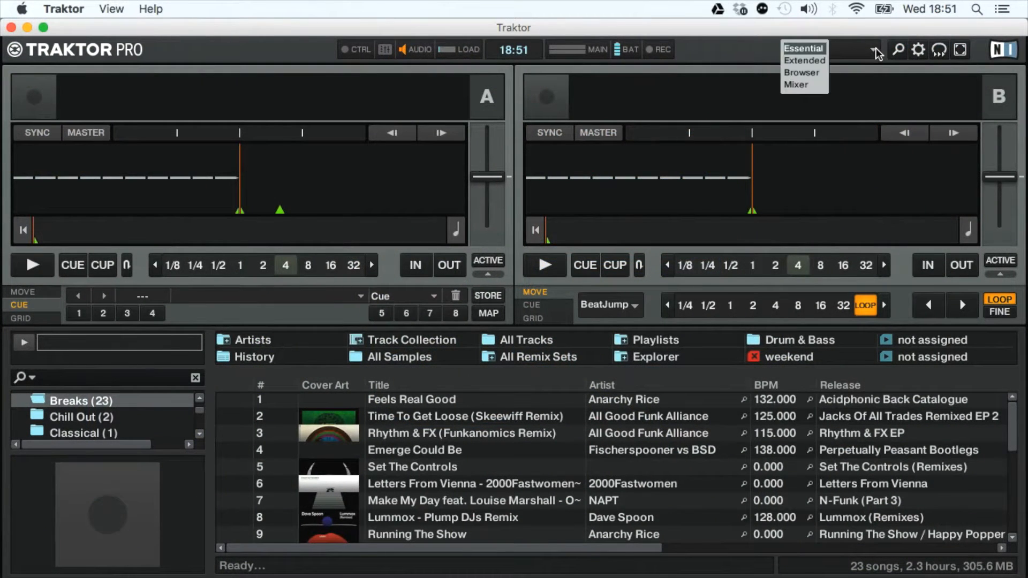
- Try the Extended layout, settle on Mixer, and enlarge the track browser
click(803, 60)
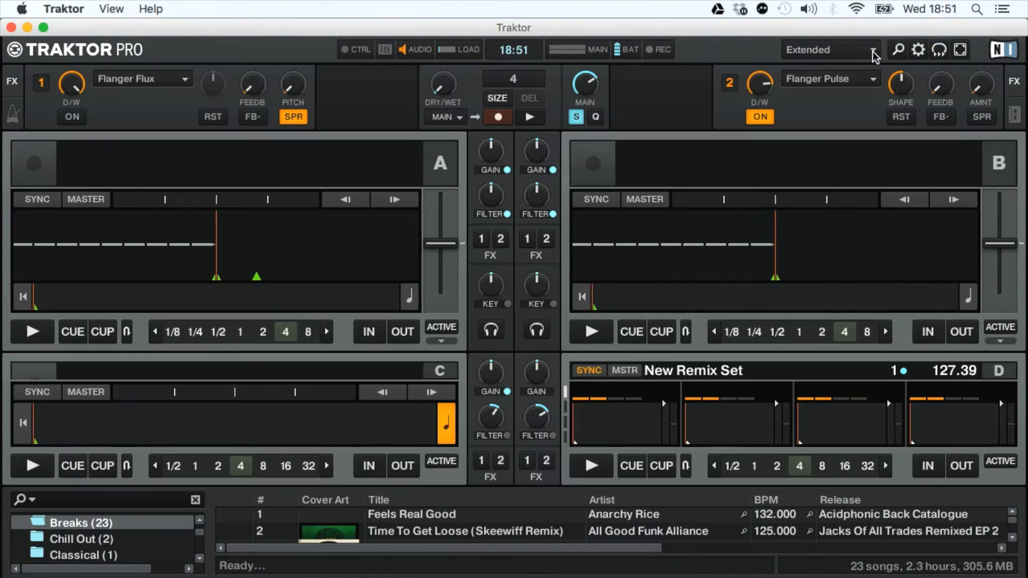
click(831, 50)
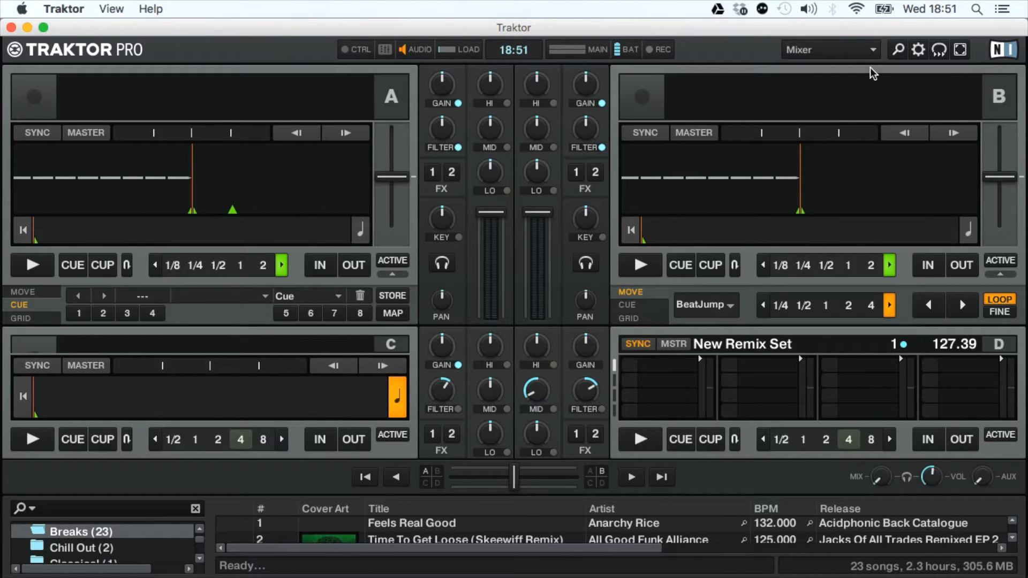
click(896, 49)
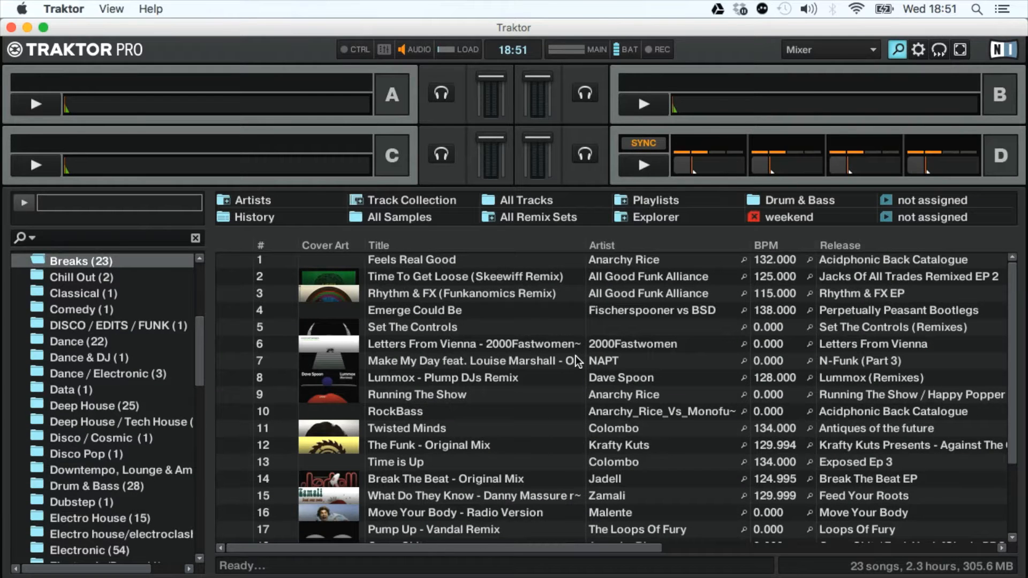
scroll(down, 3)
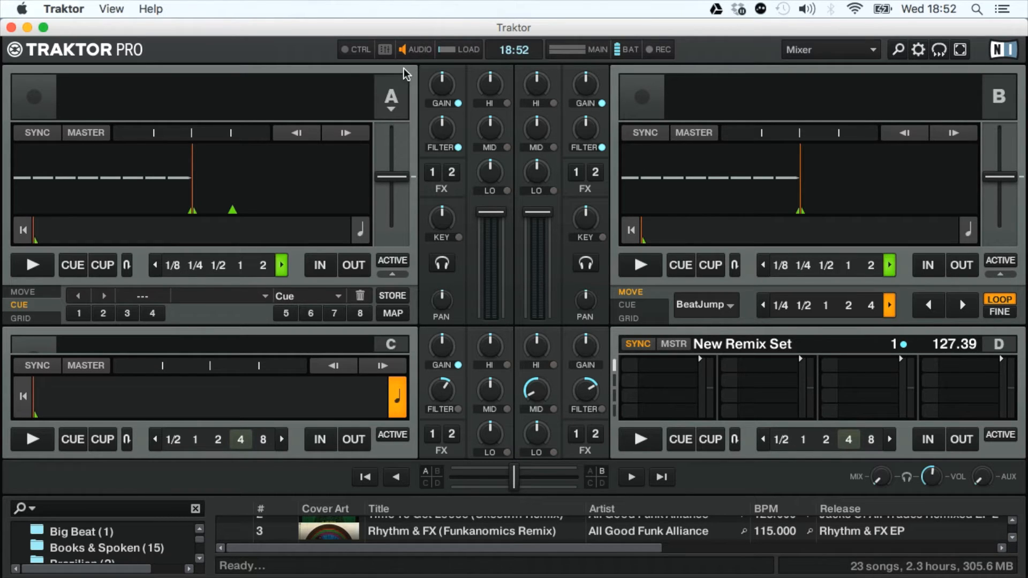
mouse_move(429, 159)
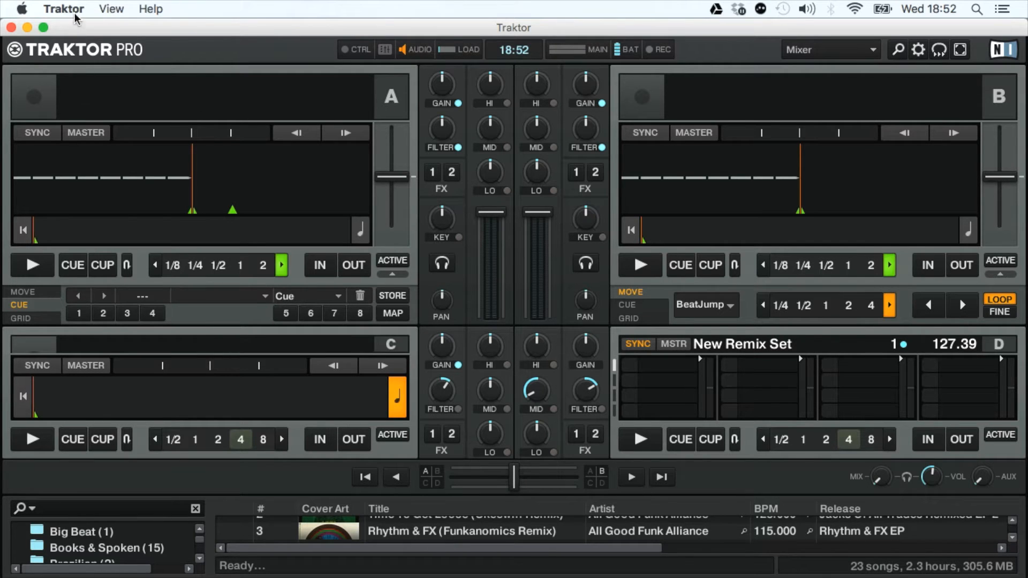
- Open Preferences, move the window left, and show the Decks Layout settings
click(63, 9)
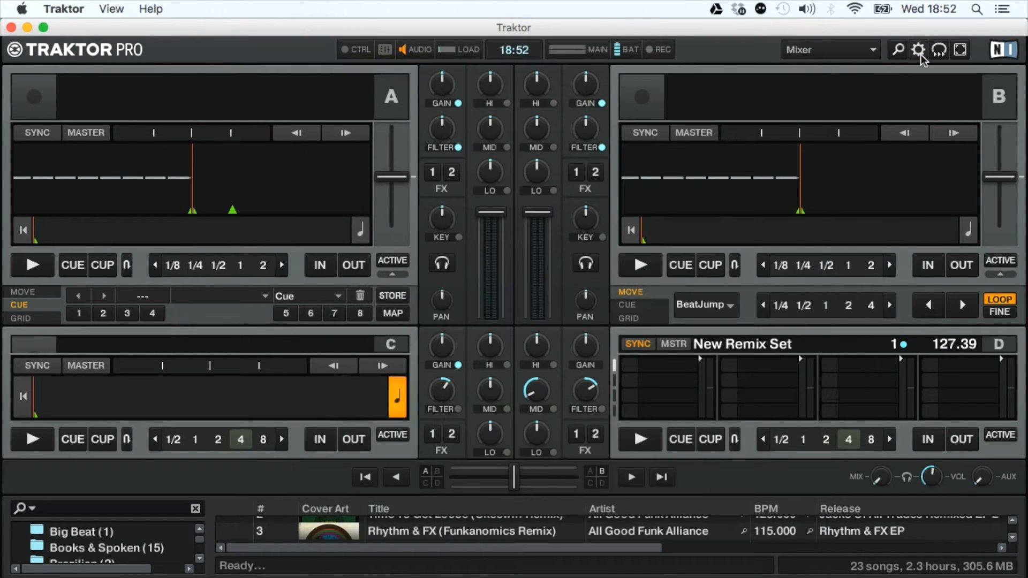
click(917, 50)
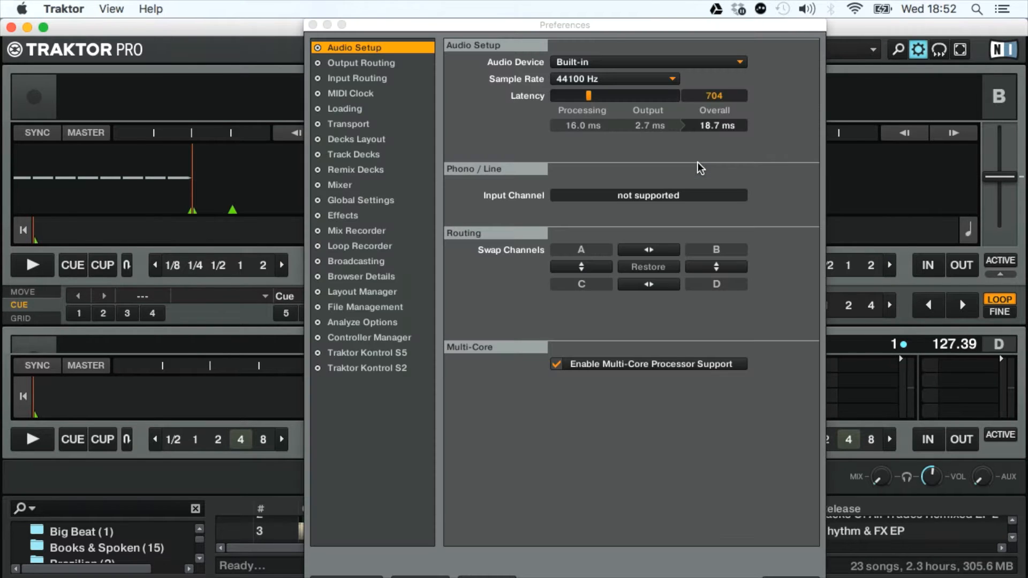
drag(564, 26, 469, 26)
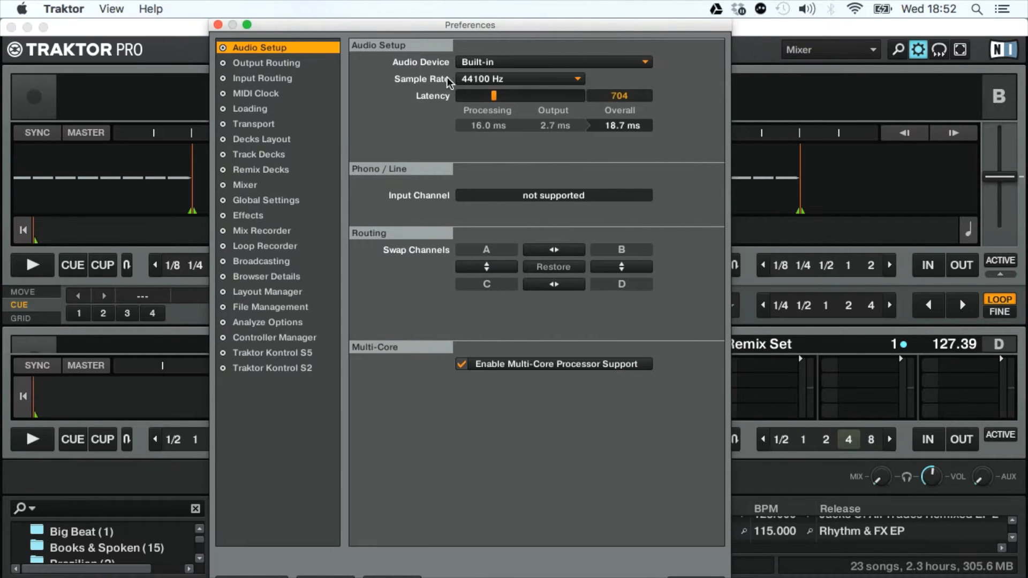
click(261, 139)
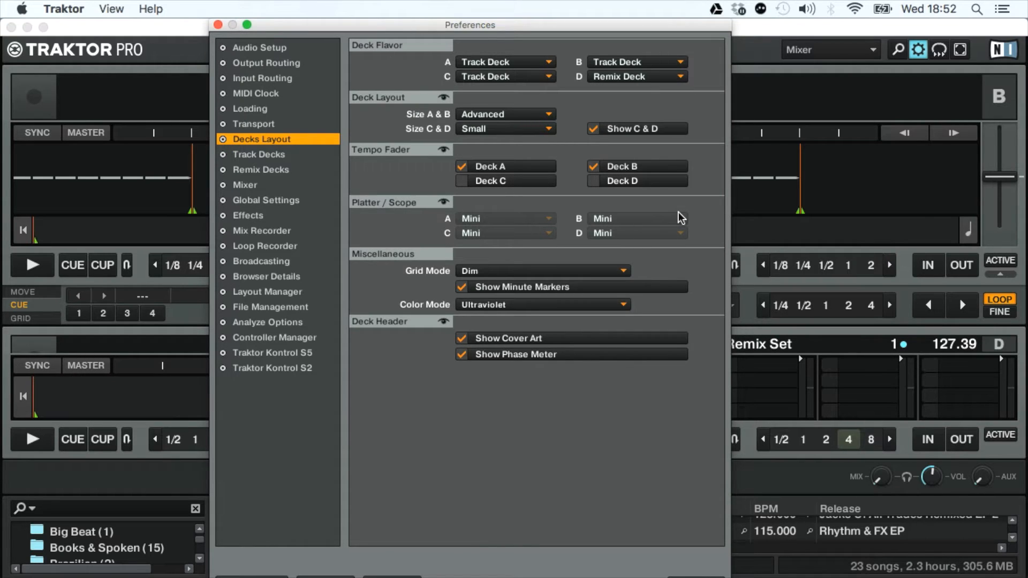
- Uncheck Show C & D to hide decks C and D
click(593, 129)
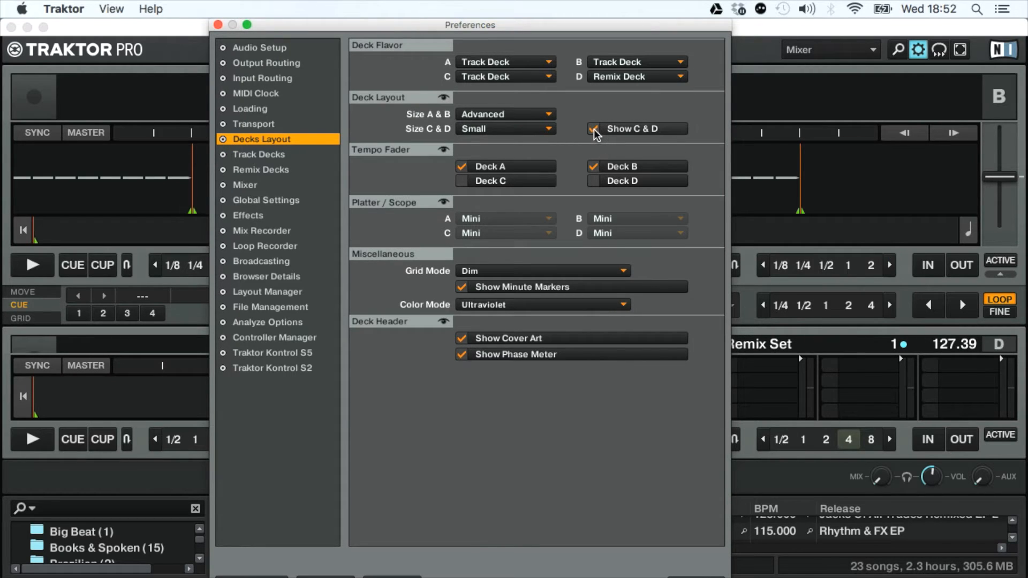
click(593, 128)
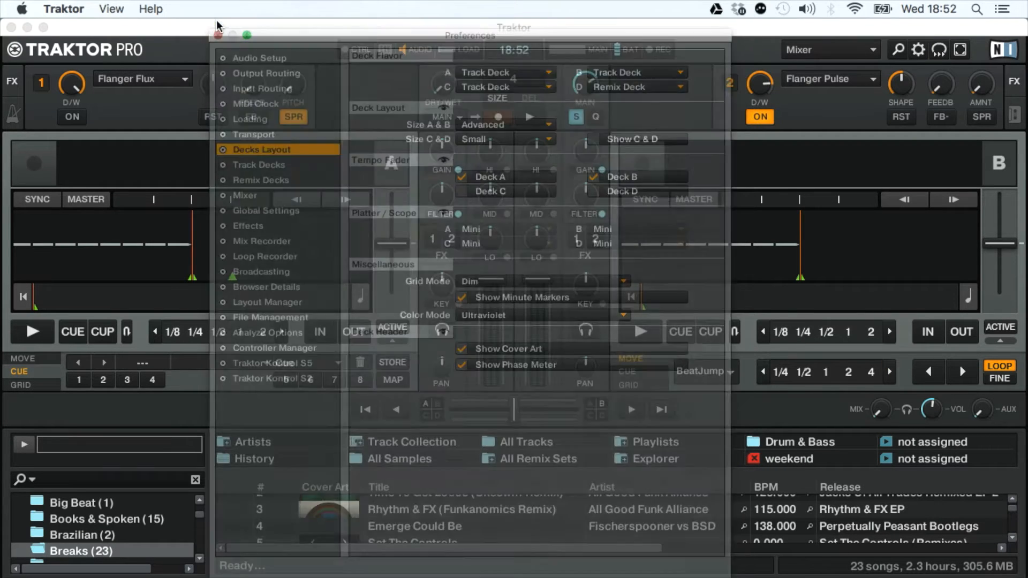
- Close Preferences and load the Raveheart mp3 onto deck A from Finder
click(214, 35)
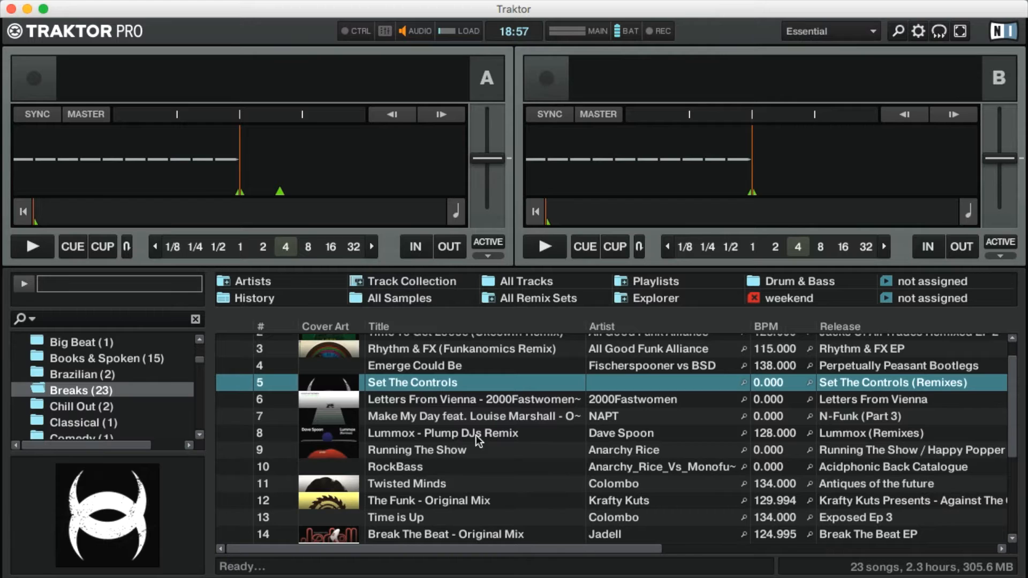
mouse_move(189, 499)
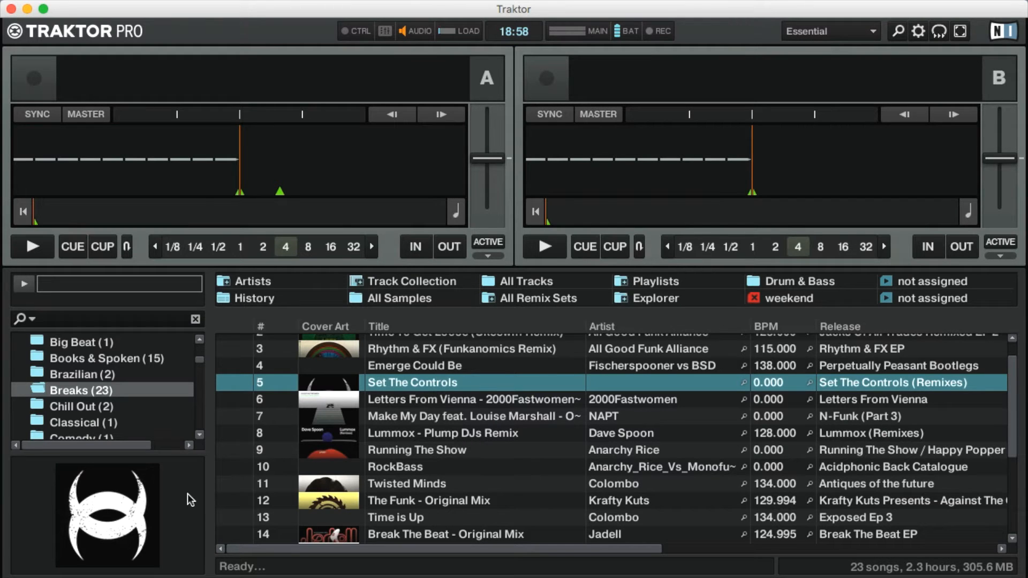
mouse_move(402, 439)
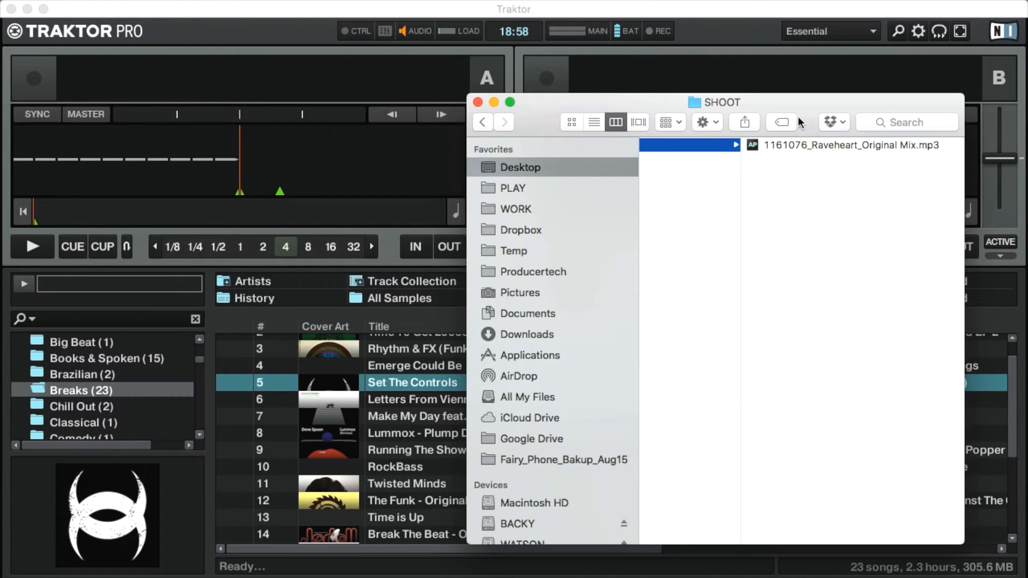
drag(846, 145, 301, 178)
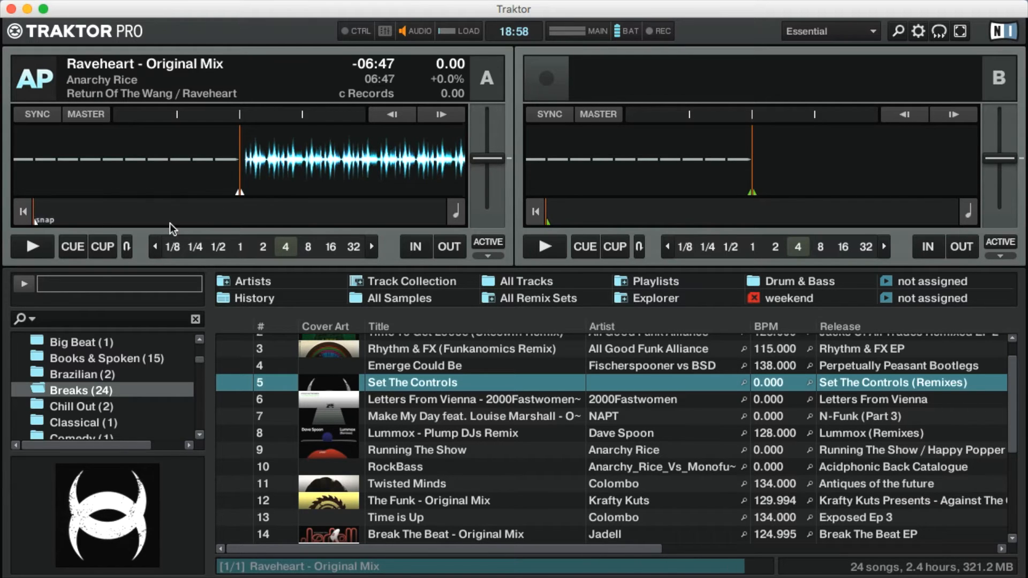
- Start Raveheart playing on deck A at 129 BPM and open the layouts list
click(31, 248)
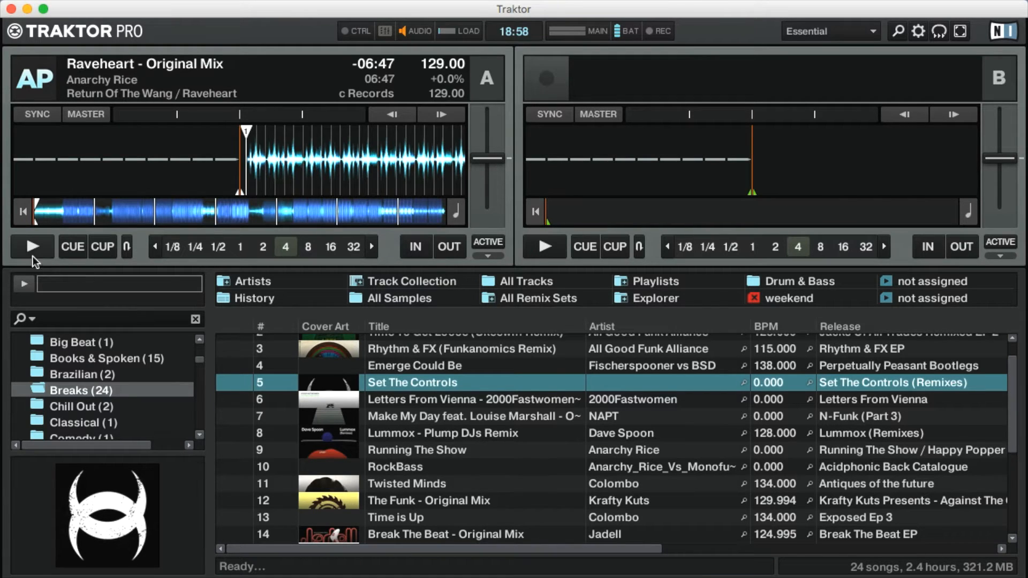
click(31, 246)
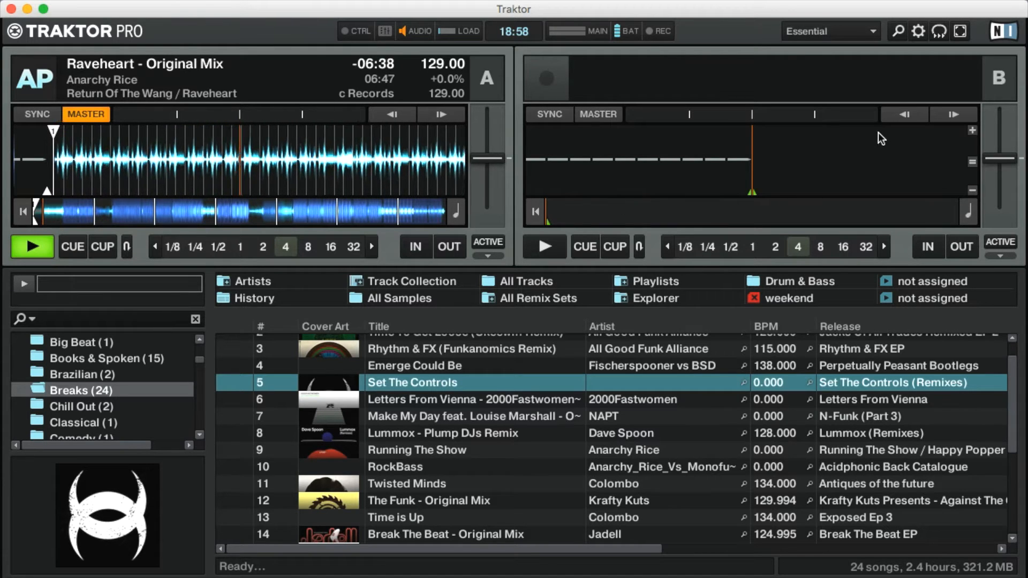
click(829, 31)
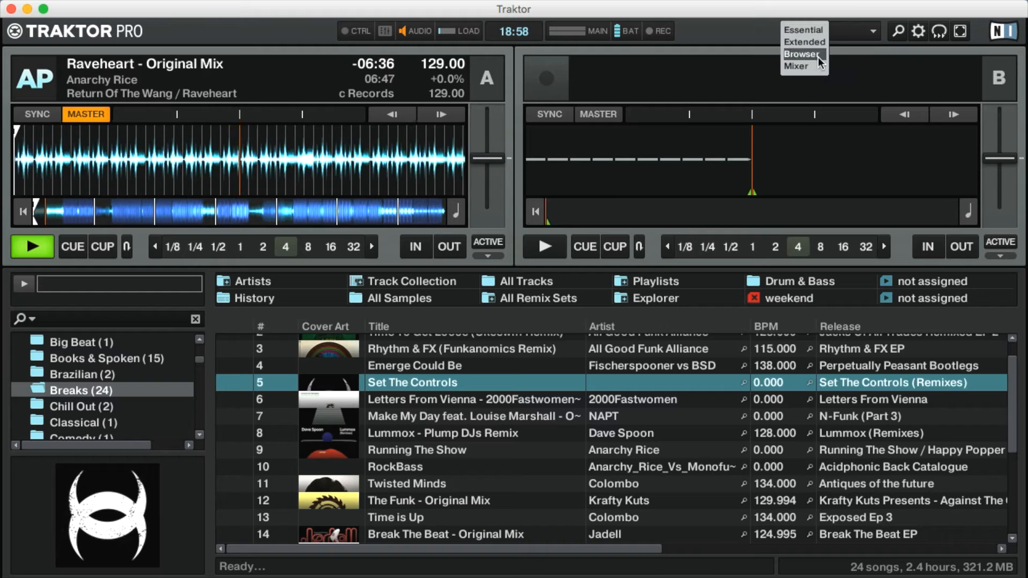
- Choose Mixer from the layout list, showing decks A and B with effects
click(796, 67)
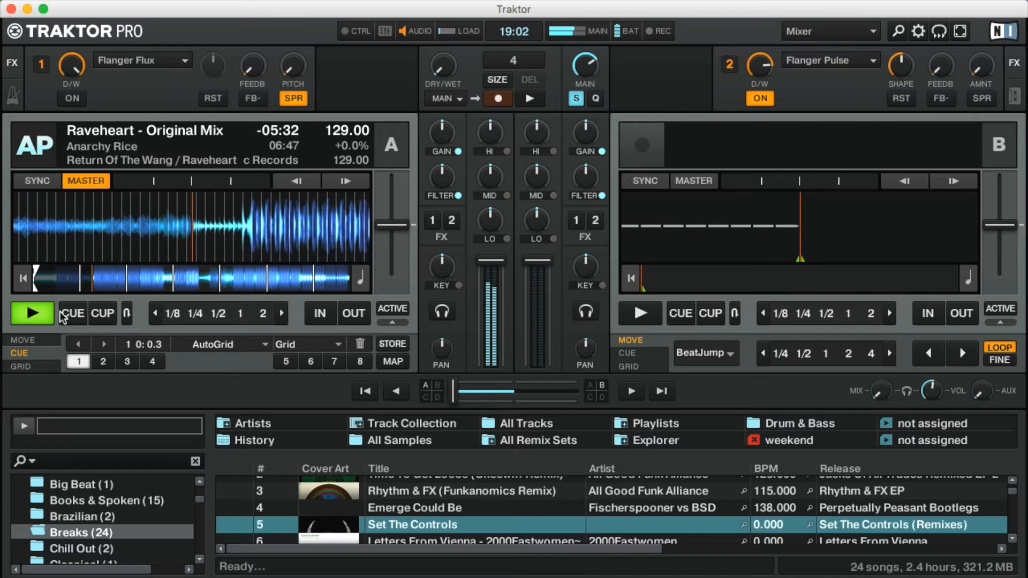
- Set the Audio Setup device to Traktor Kontrol S2, giving 512 latency
click(917, 31)
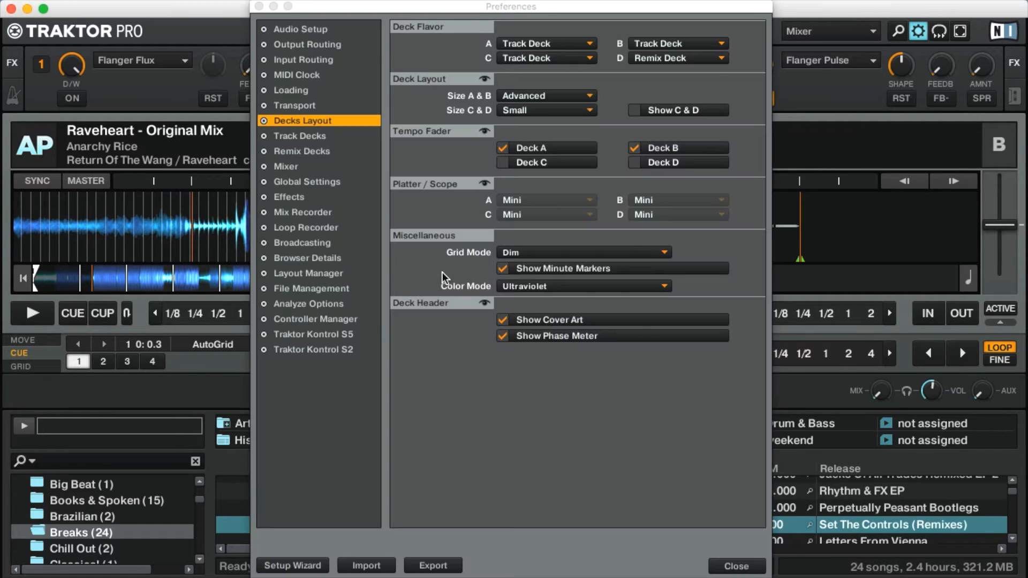
mouse_move(325, 32)
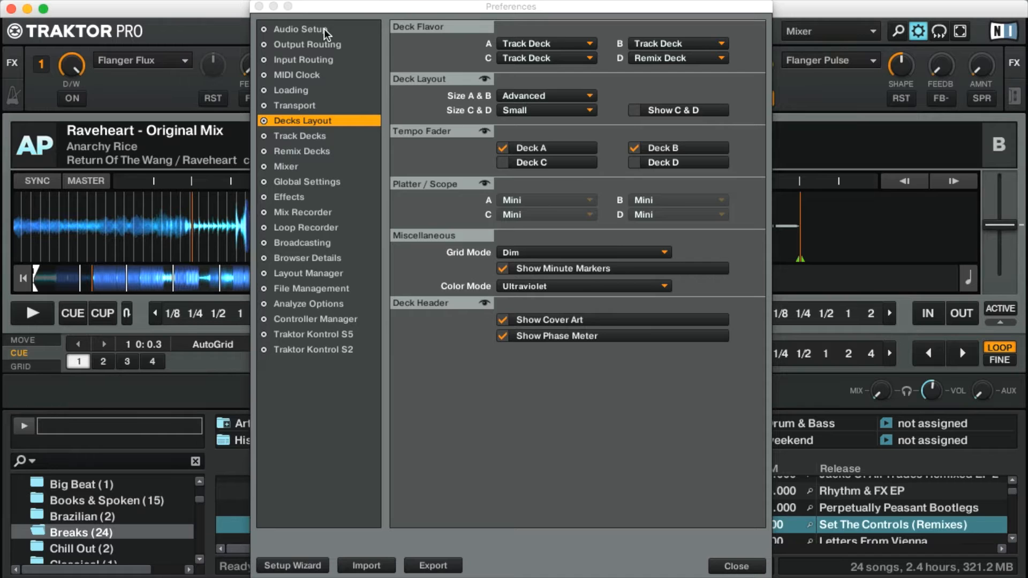
click(301, 29)
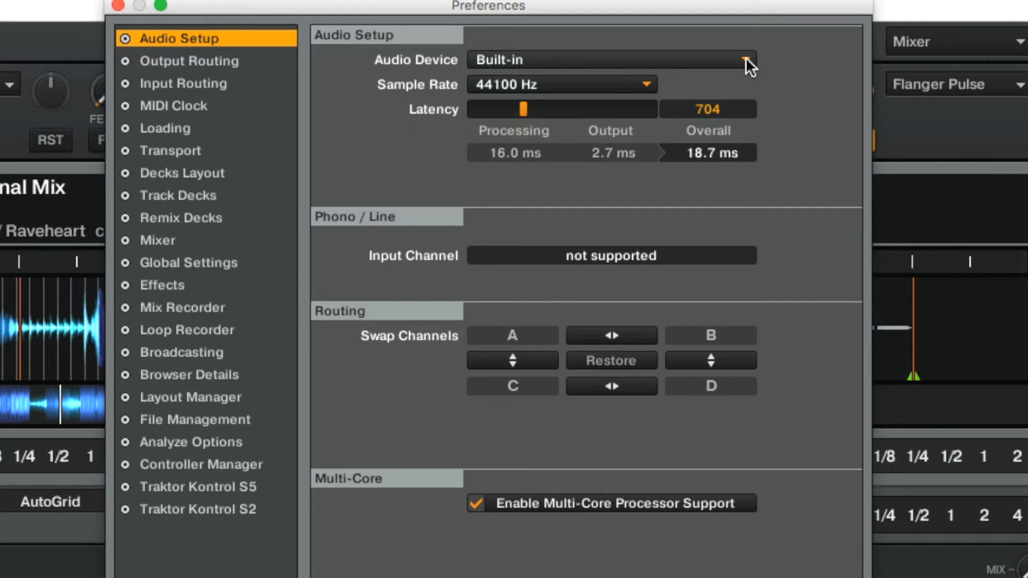
click(747, 60)
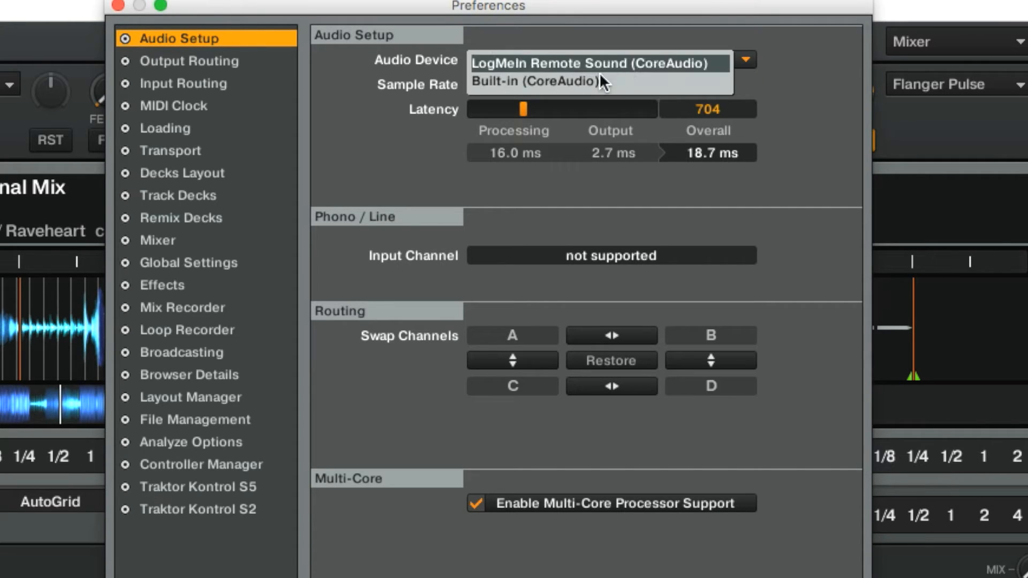
mouse_move(598, 81)
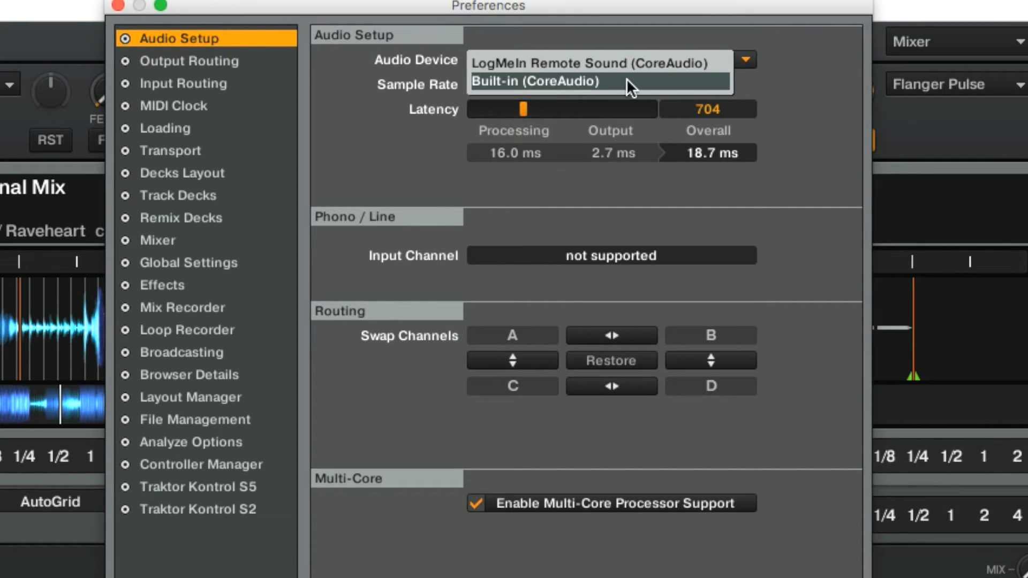
click(538, 81)
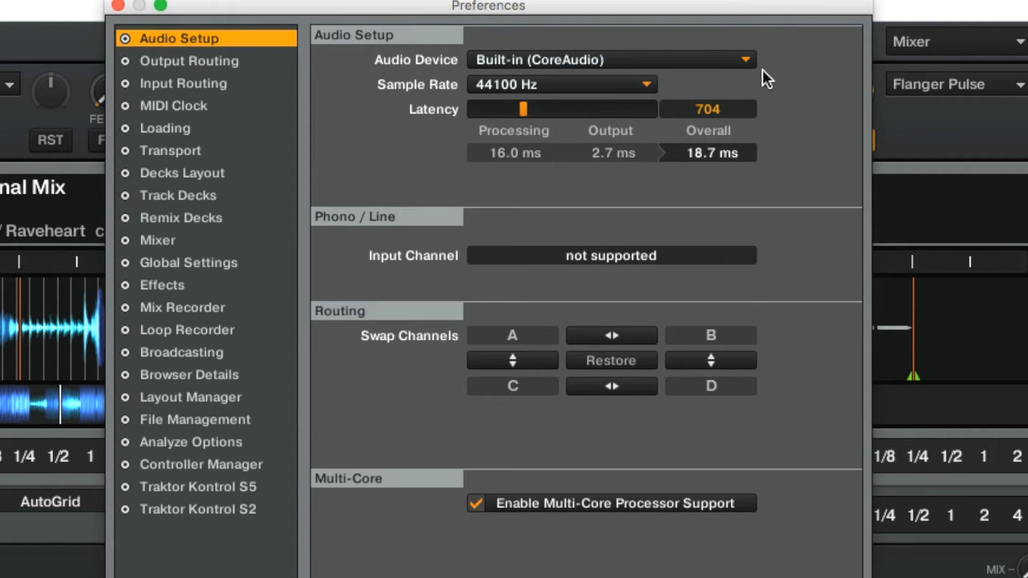
mouse_move(777, 87)
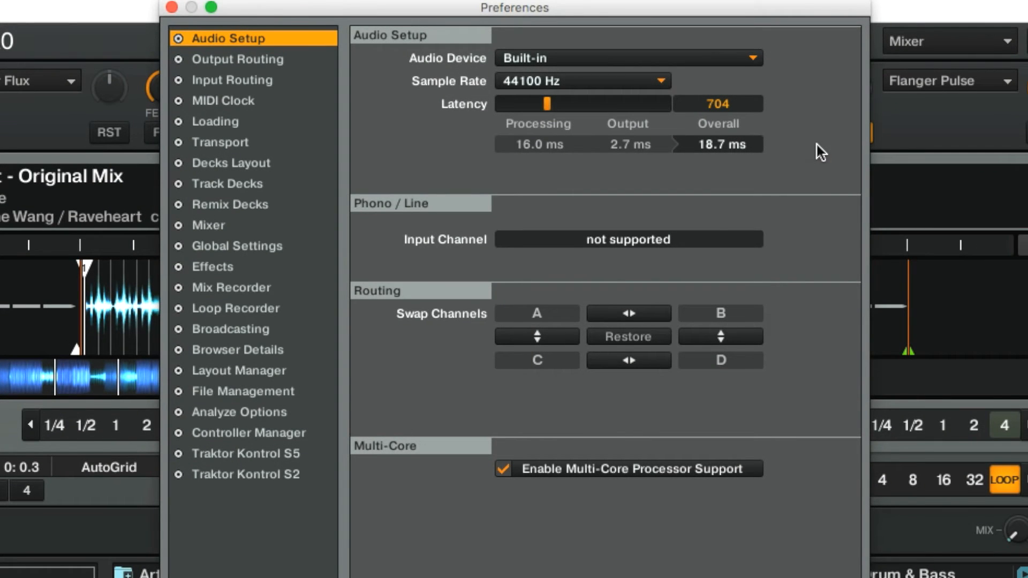
click(627, 58)
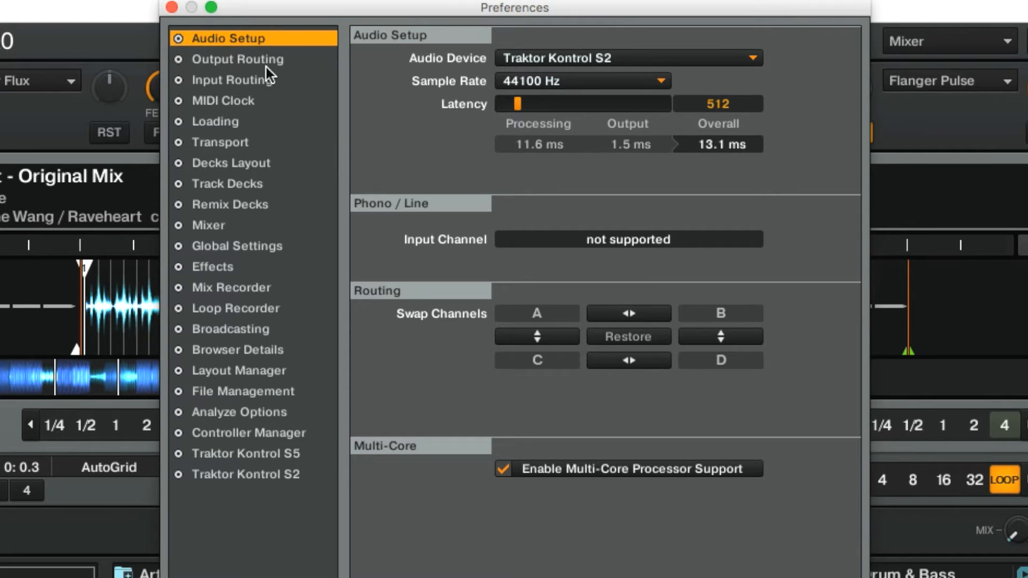
- Review the Output Routing settings, then close Preferences
click(237, 59)
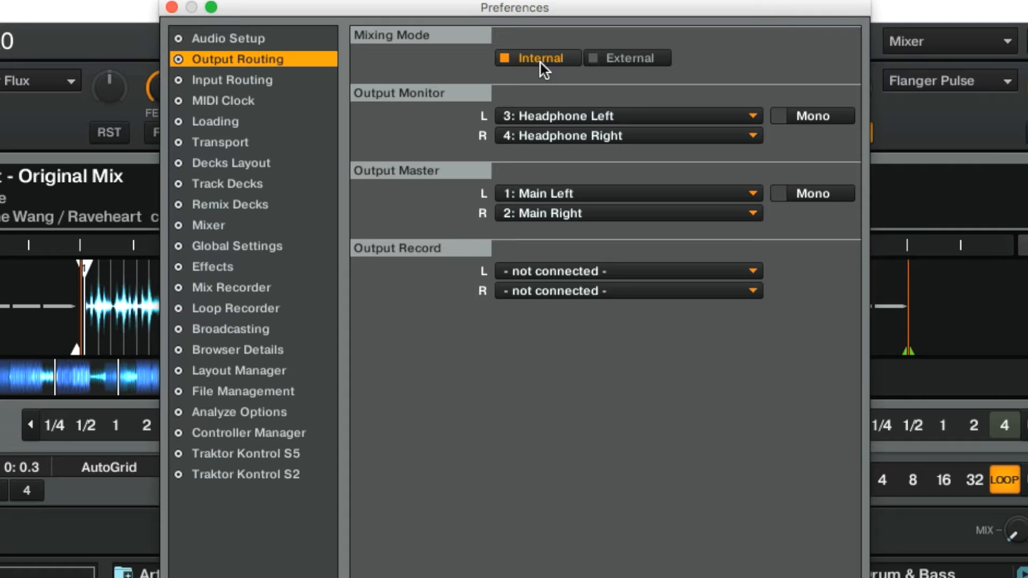
mouse_move(432, 193)
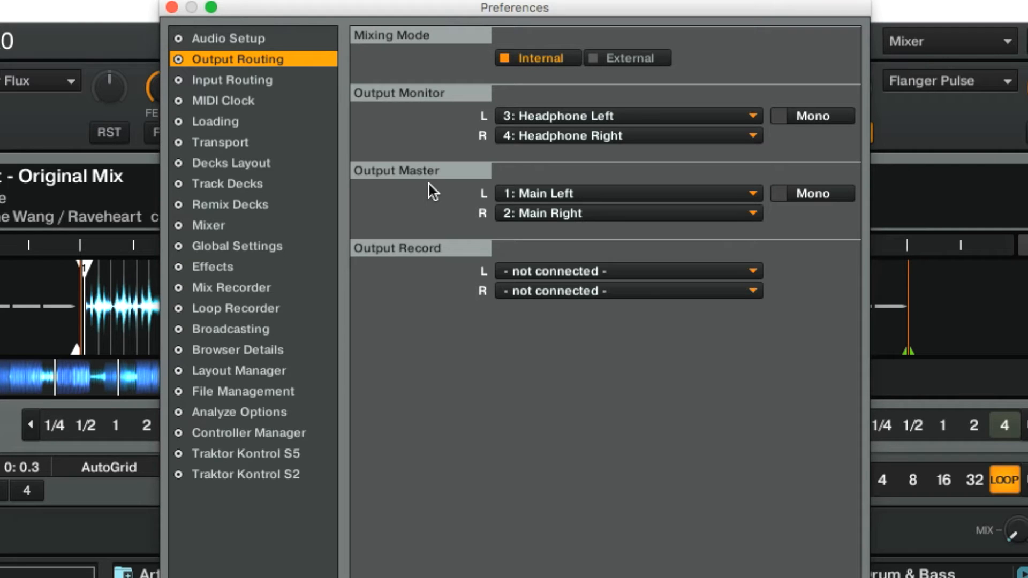
mouse_move(552, 231)
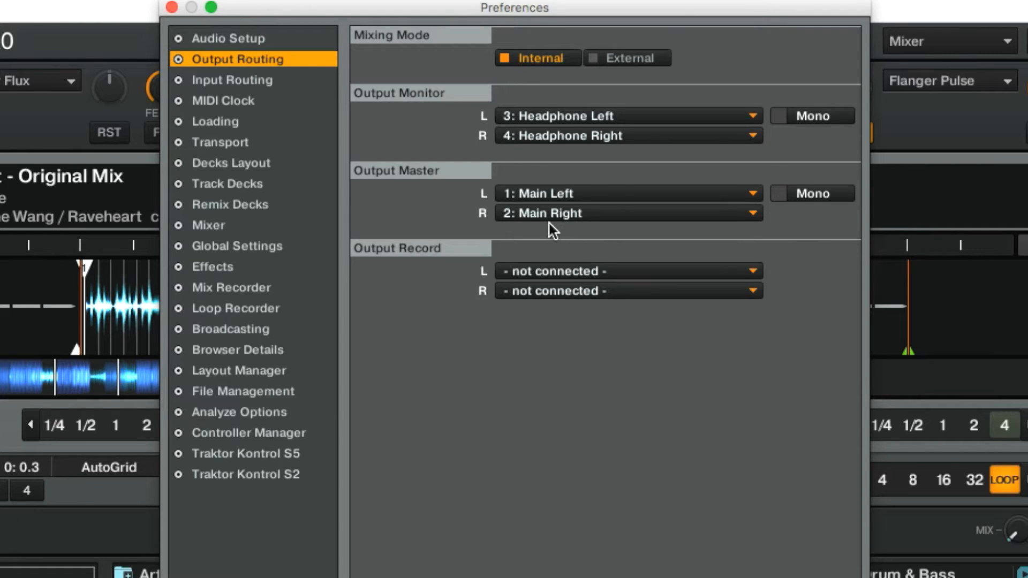
mouse_move(552, 154)
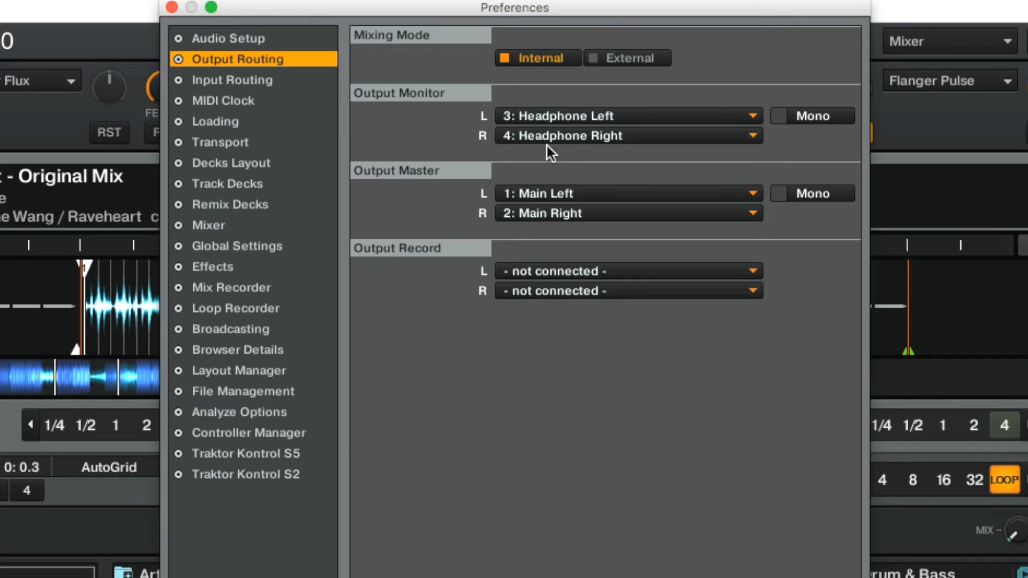
mouse_move(438, 137)
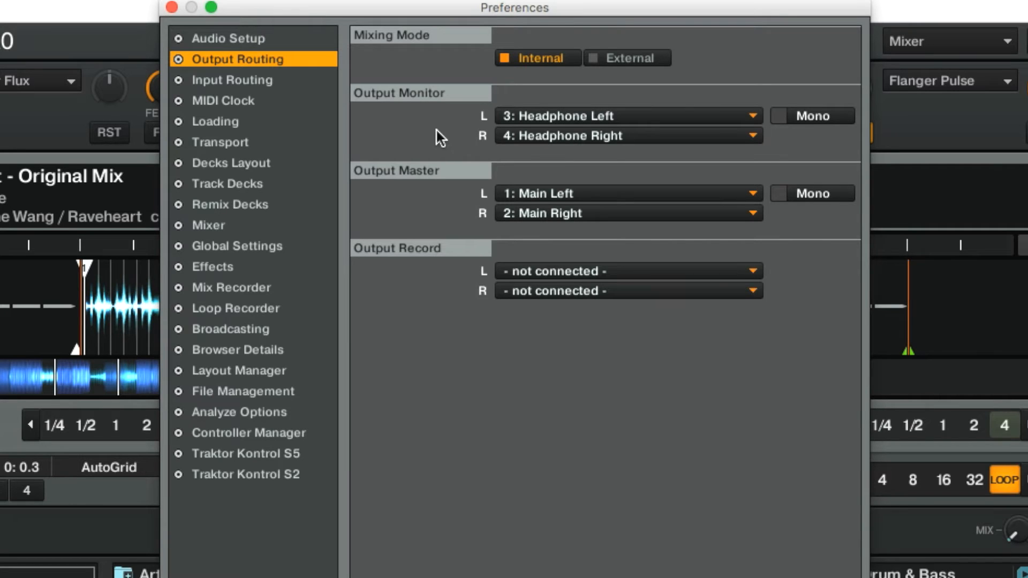
click(230, 38)
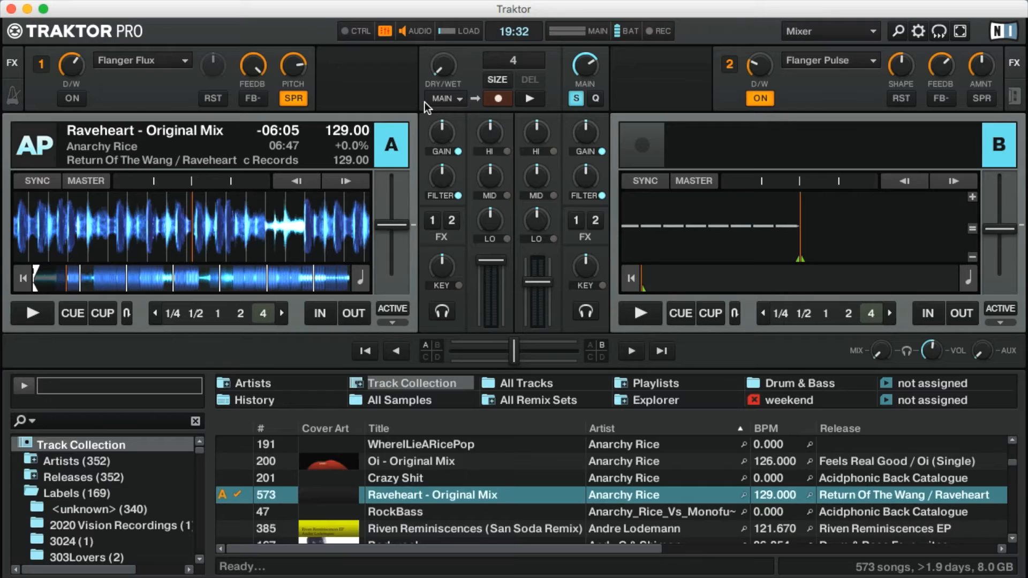
mouse_move(222, 249)
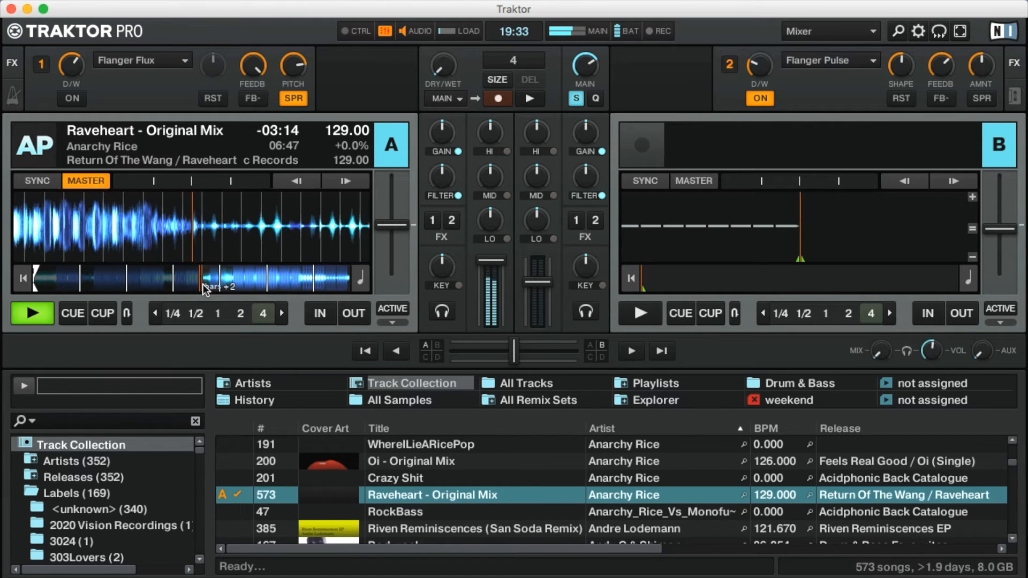
- Stop Raveheart on deck A and return it to the start
click(31, 313)
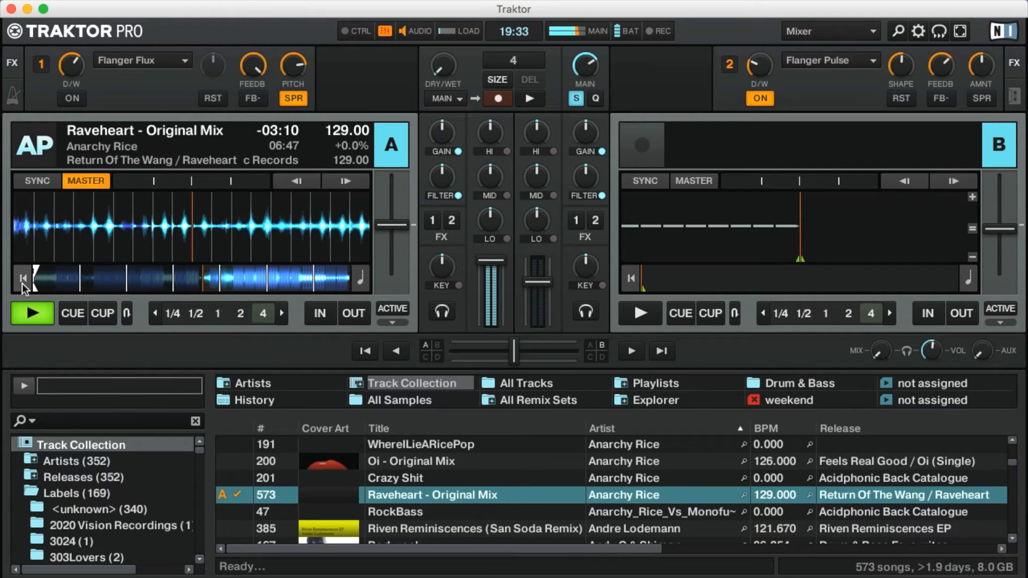
click(31, 312)
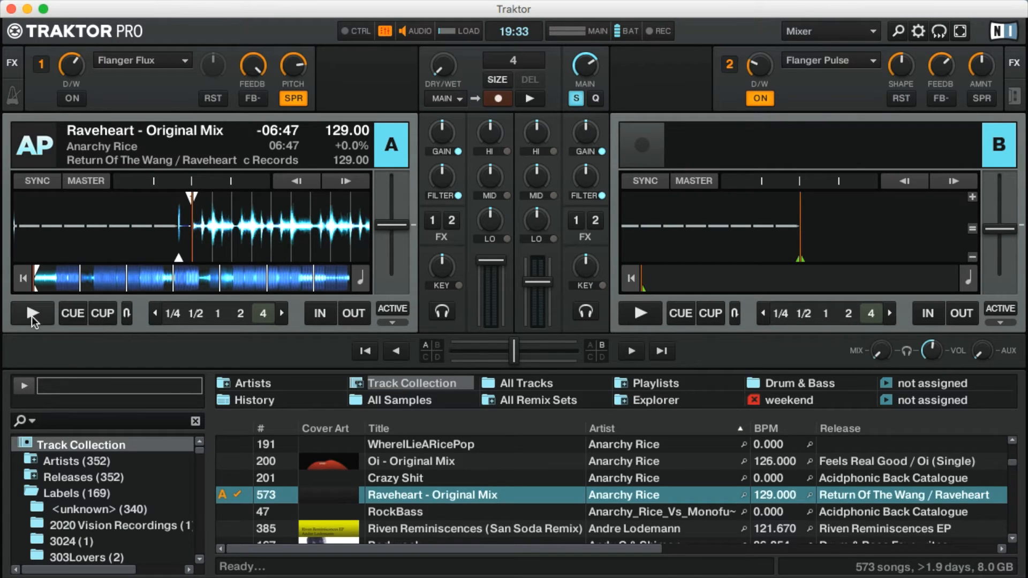
- Play Raveheart on deck A and return its tempo fader to 129 BPM
click(31, 313)
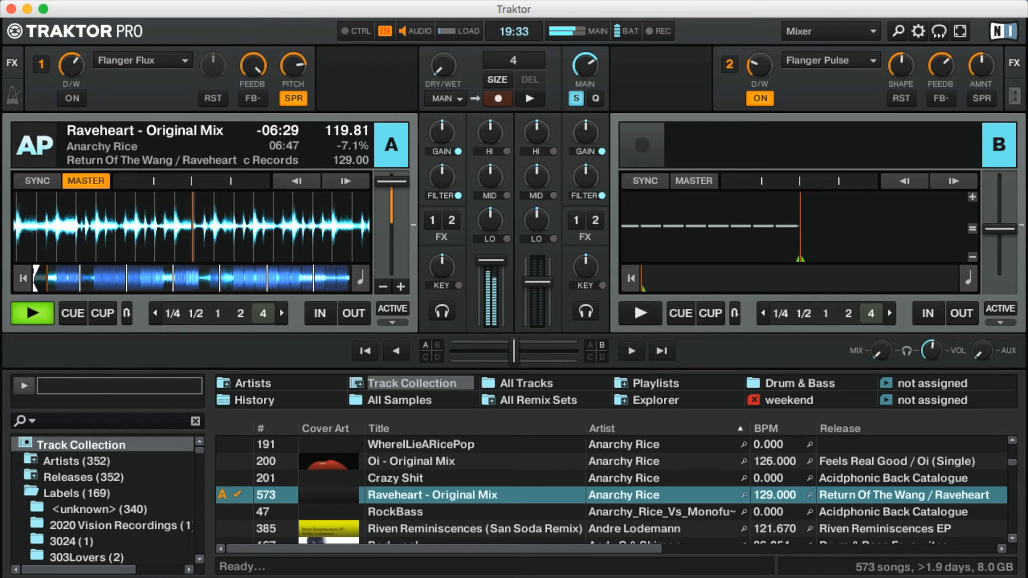
drag(391, 184, 391, 196)
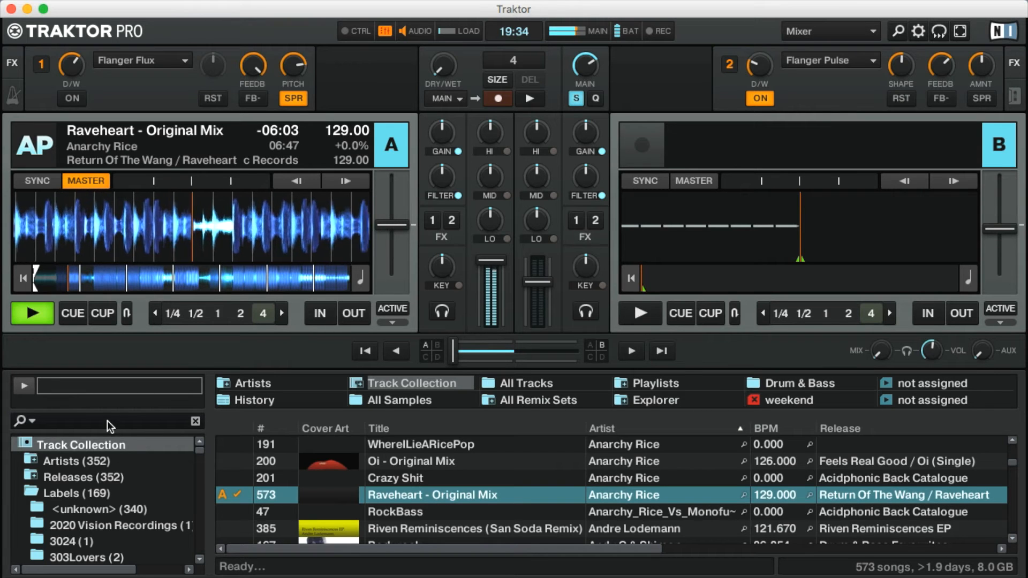
- Search the collection for hedflux and load Set The Controls onto deck B
text(hedflux)
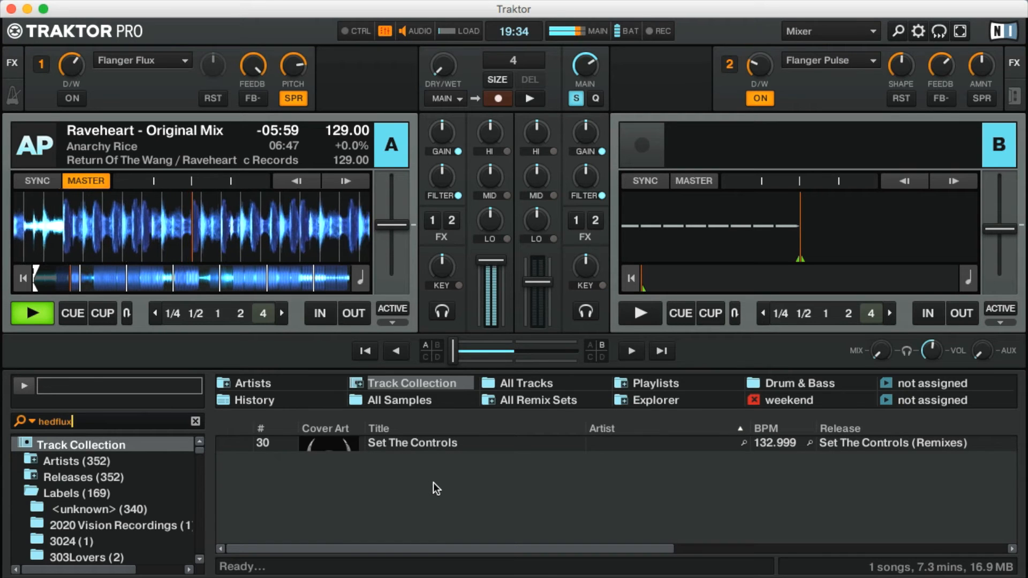
click(411, 443)
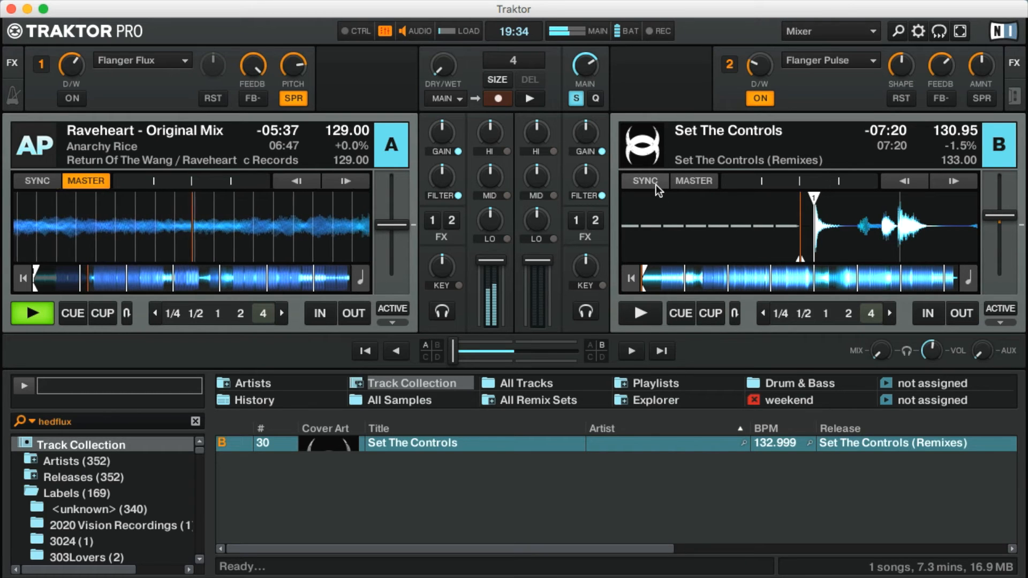
- Sync Set The Controls on deck B to Raveheart's 129 BPM tempo
click(644, 181)
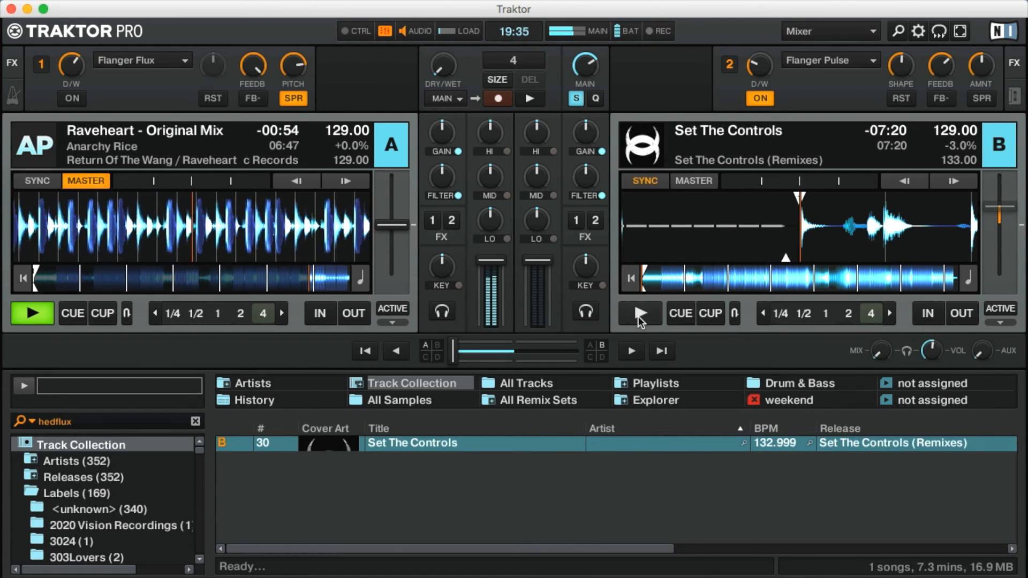
- Start Set The Controls playing on deck B, then stop Raveheart on deck A
click(639, 313)
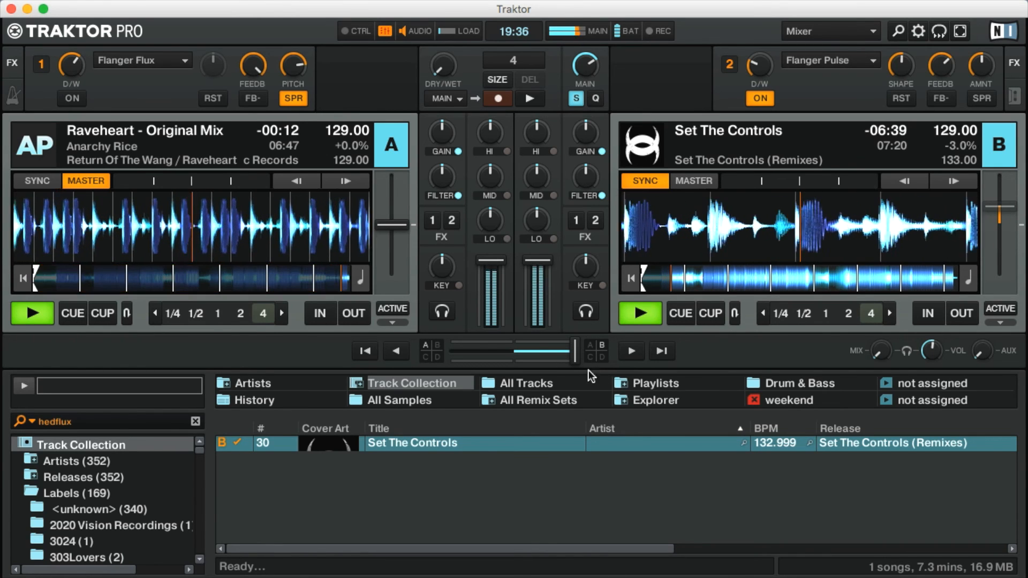
click(639, 313)
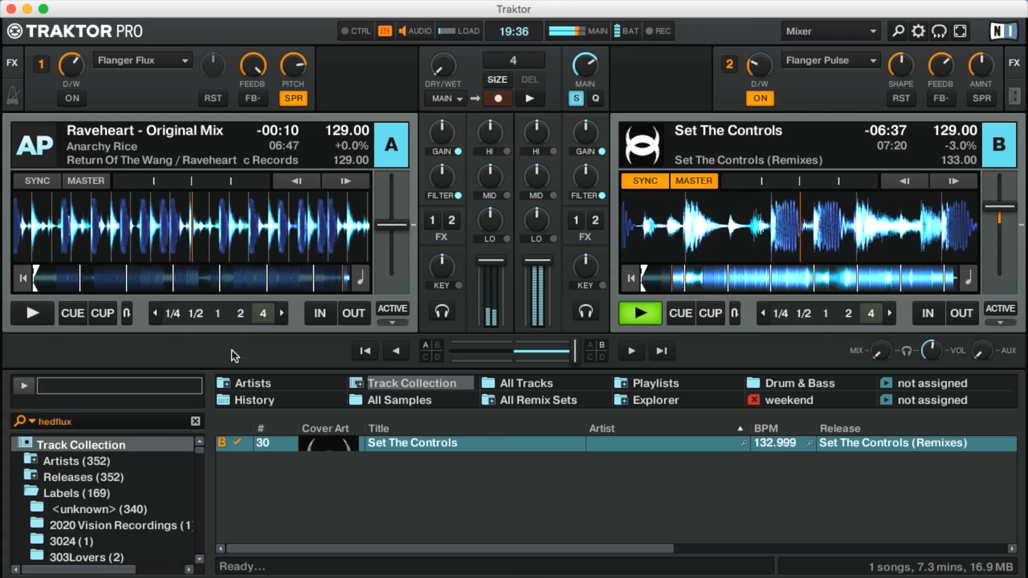